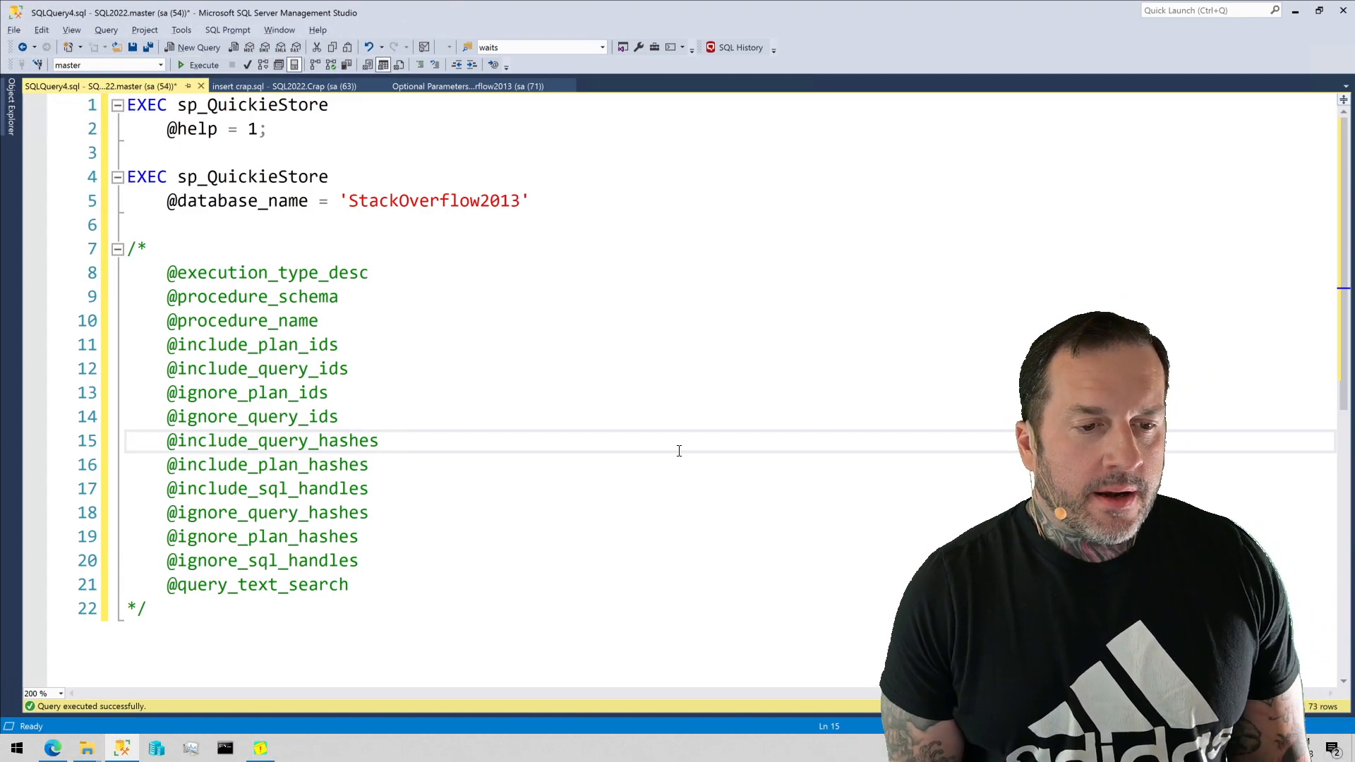
# - Highlight the include hash and handle parameters in the sp_QuickieStore parameter list
pyautogui.click(378, 440)
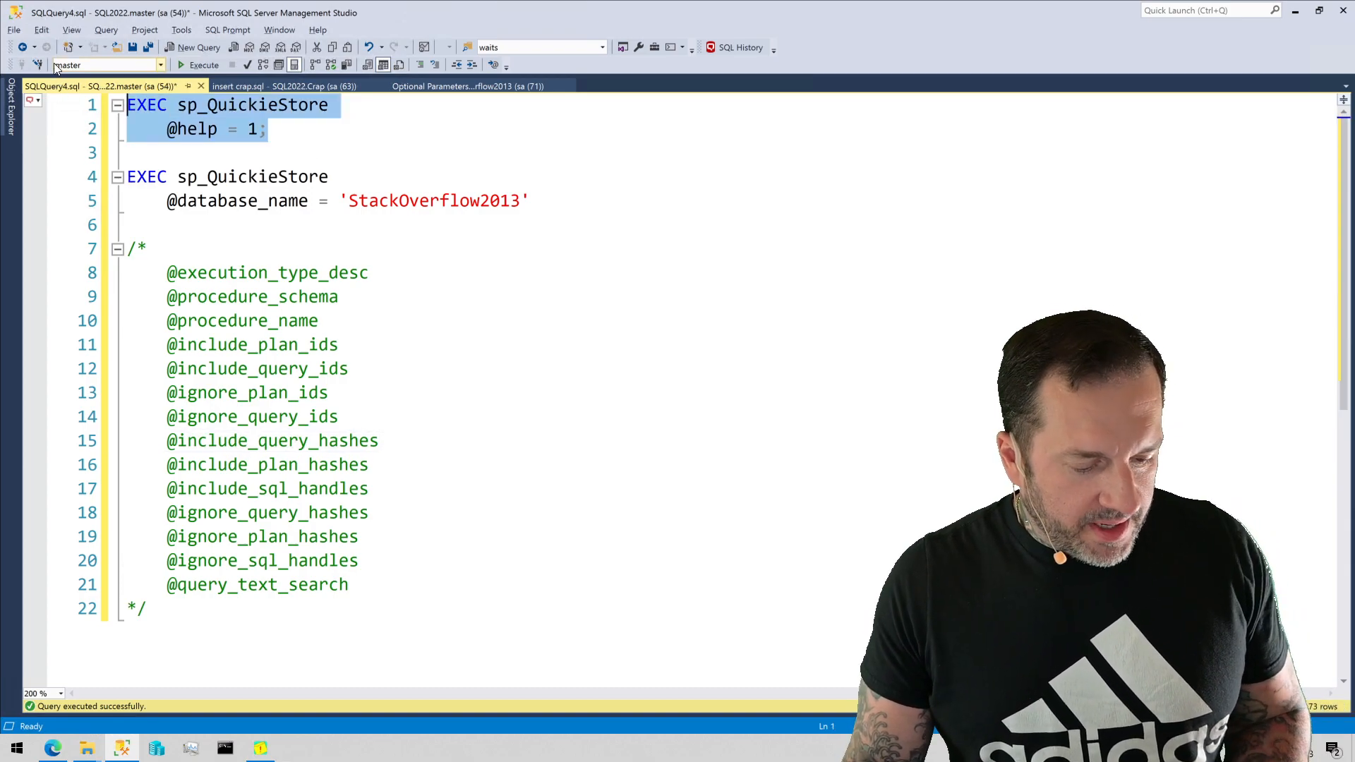
pyautogui.click(205, 65)
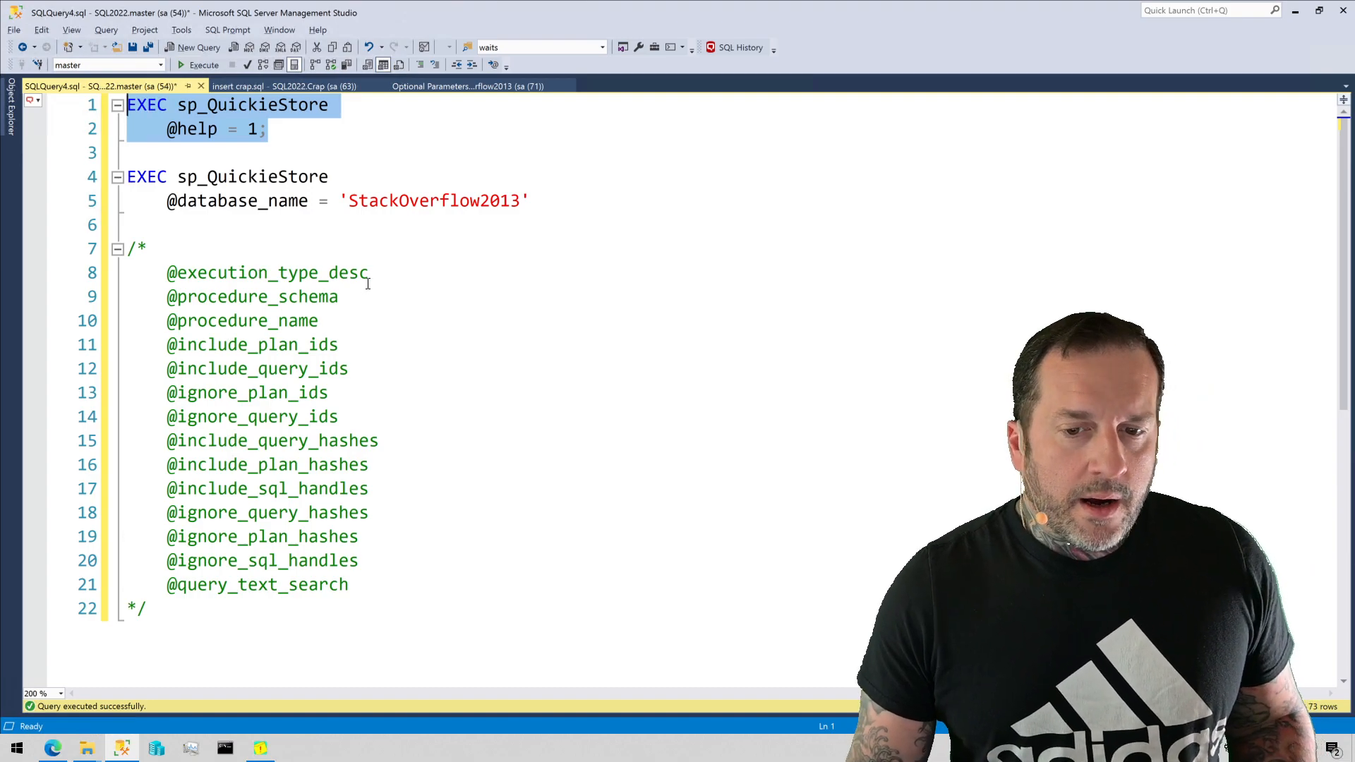
pyautogui.moveTo(343, 316)
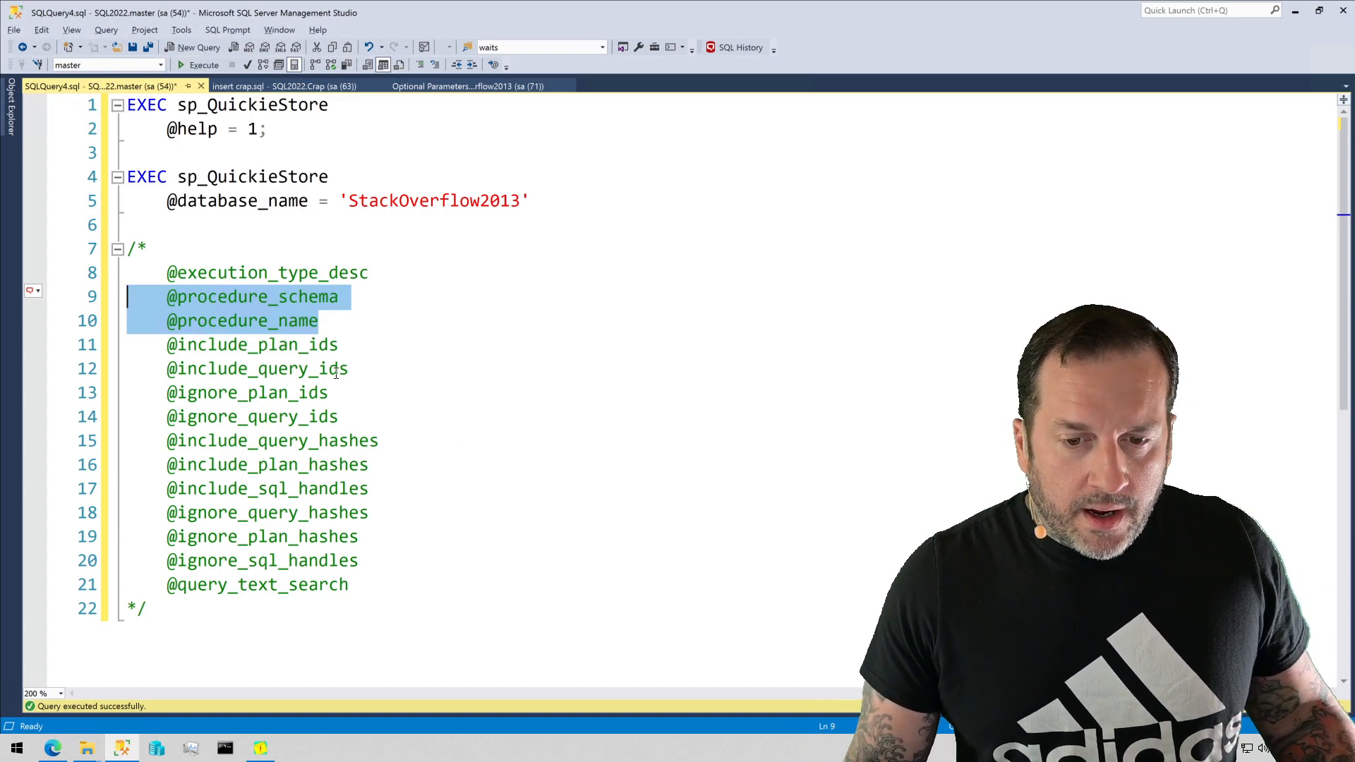
pyautogui.doubleClick(333, 368)
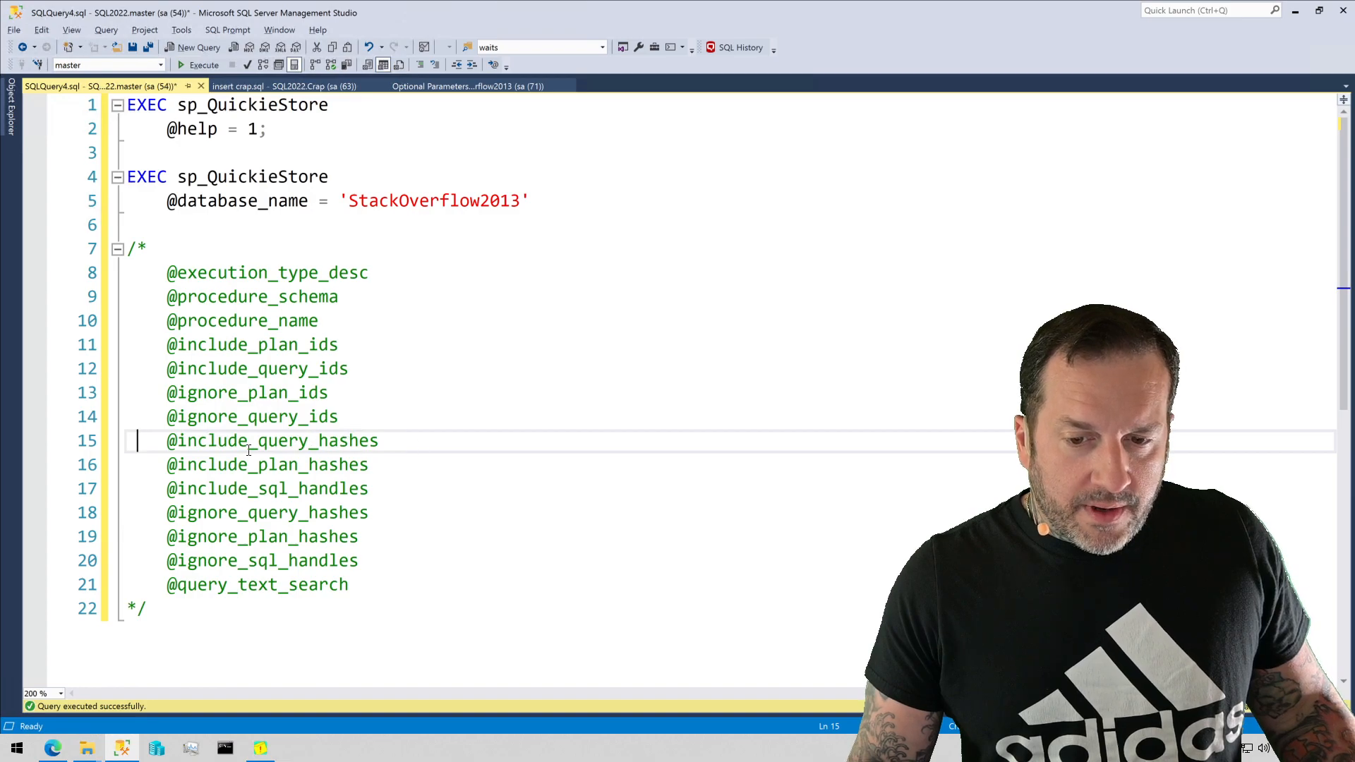
pyautogui.moveTo(138, 440); pyautogui.dragTo(369, 489)
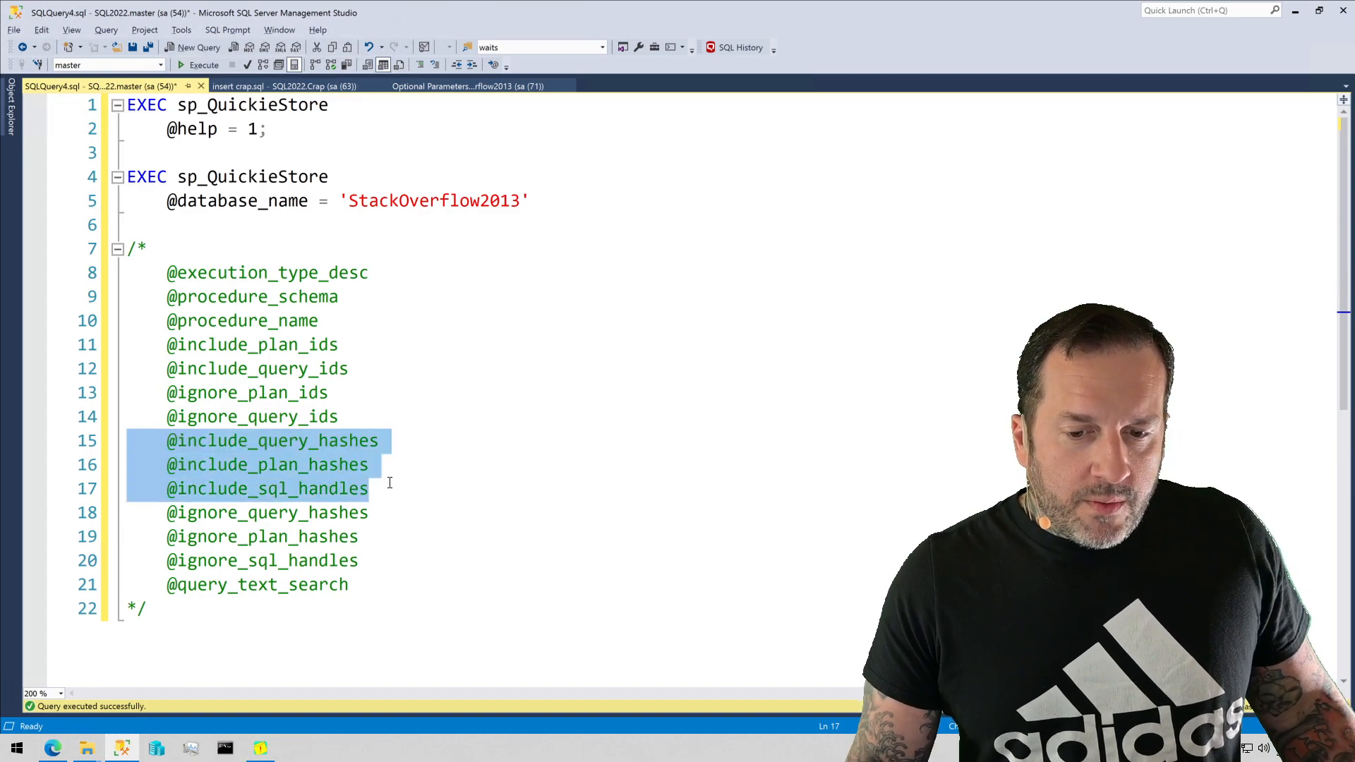
pyautogui.click(359, 536)
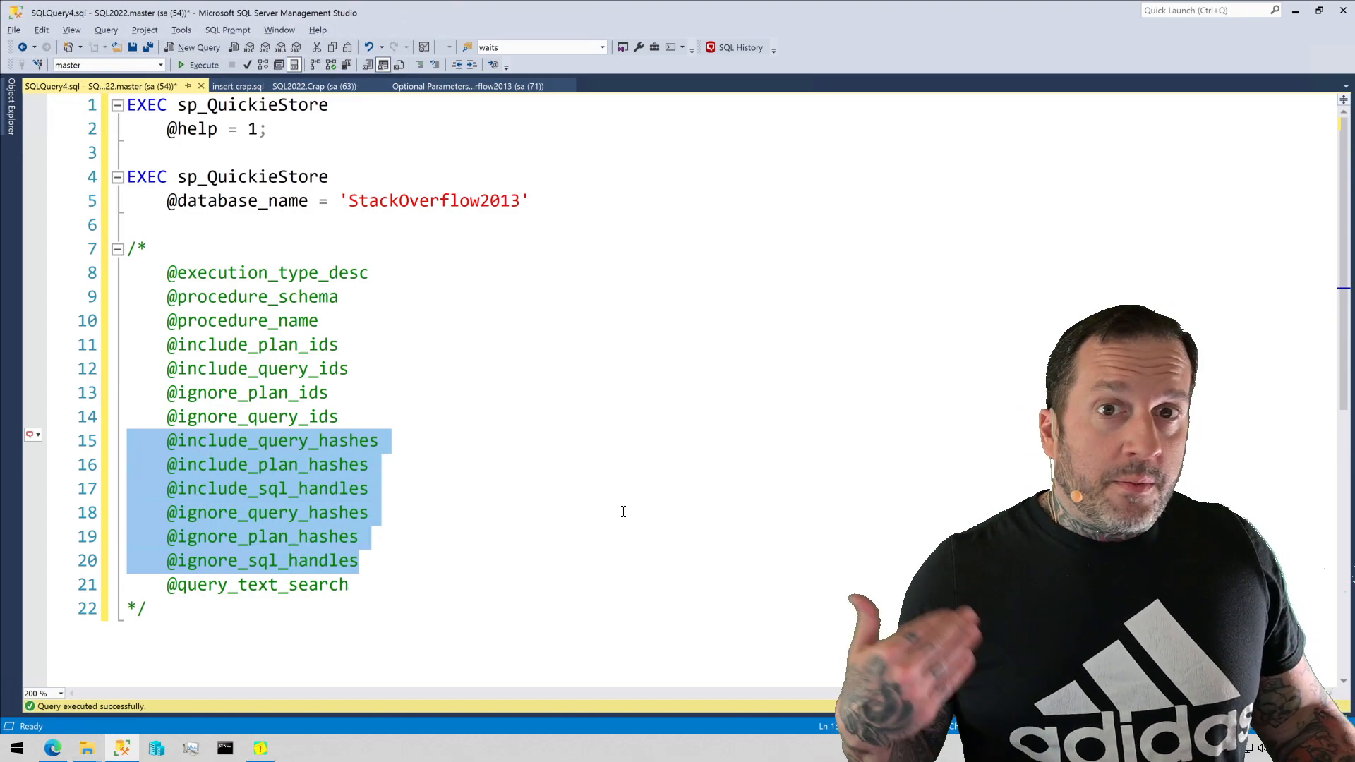
# - Place the insertion point after the StackOverflow2013 database argument
pyautogui.click(130, 441)
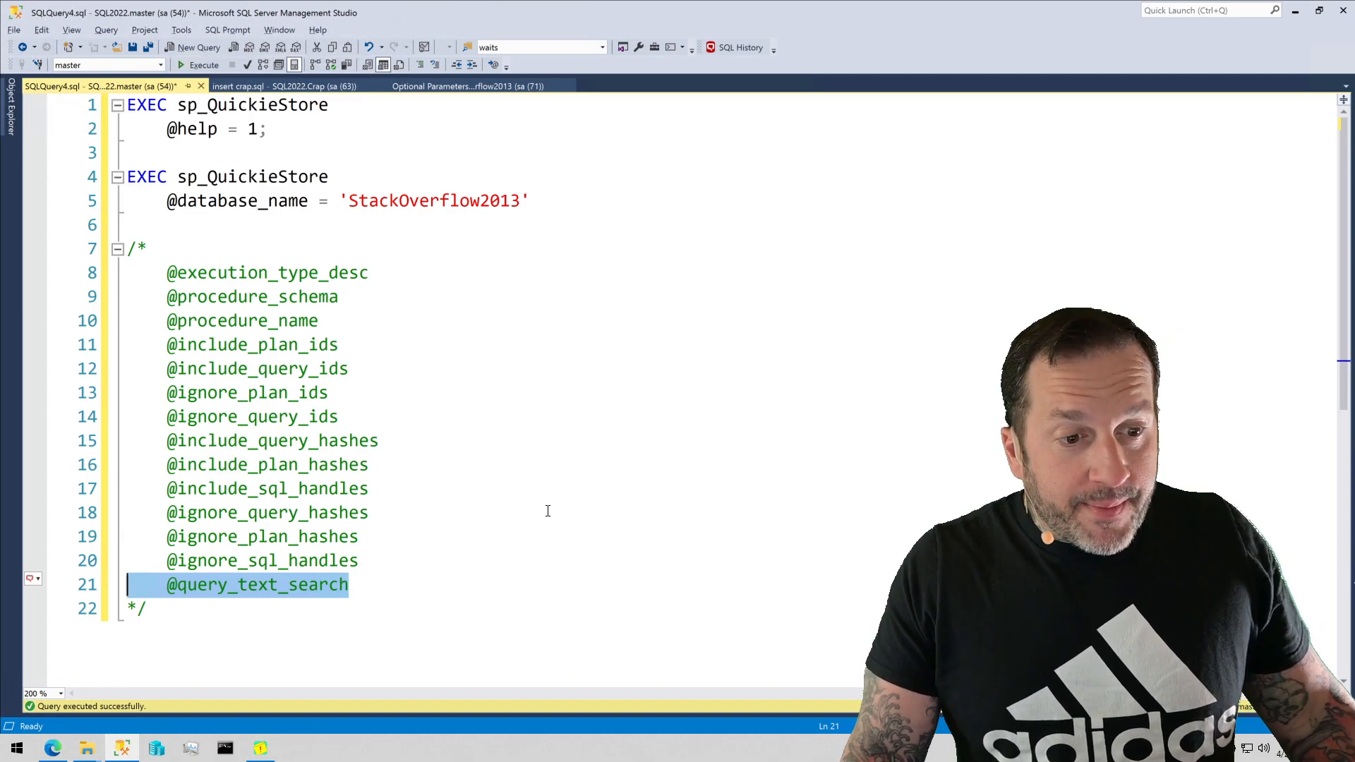
pyautogui.moveTo(516, 511)
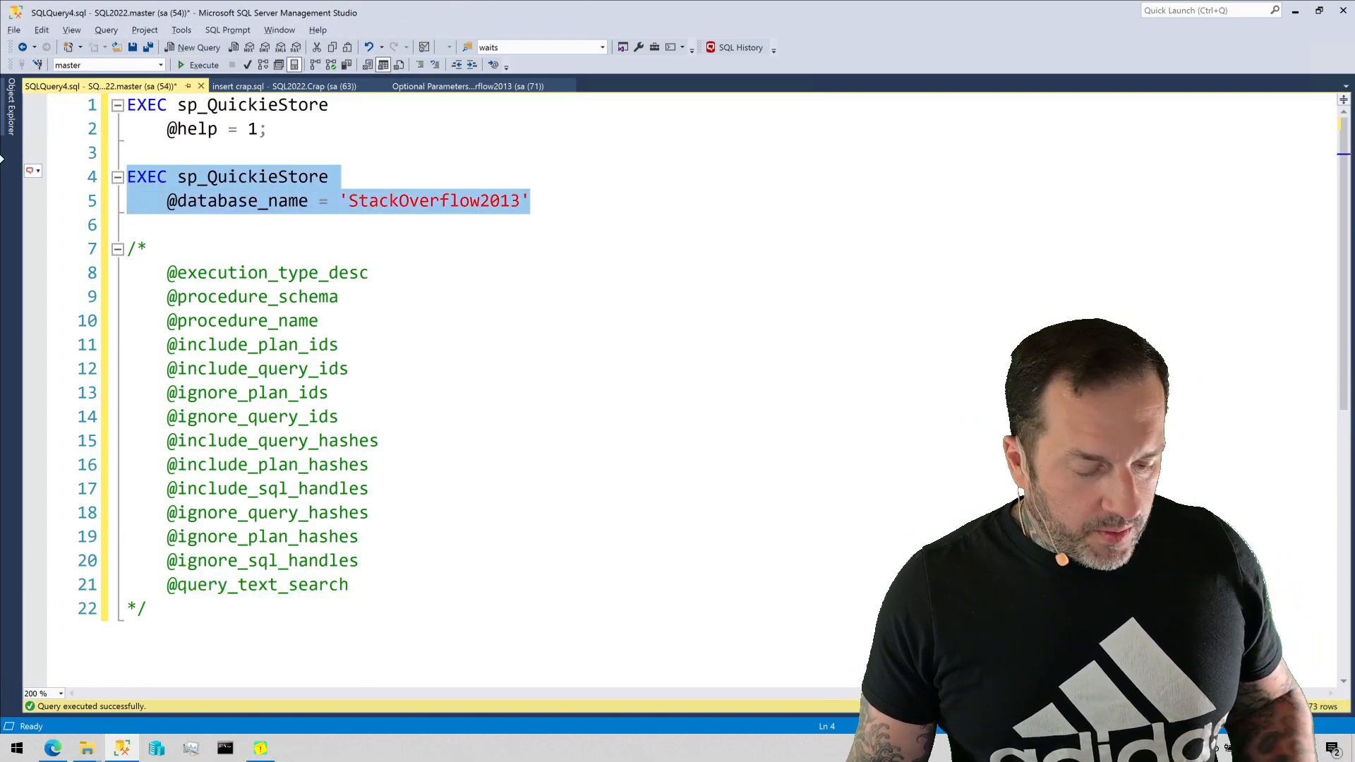
pyautogui.click(199, 65)
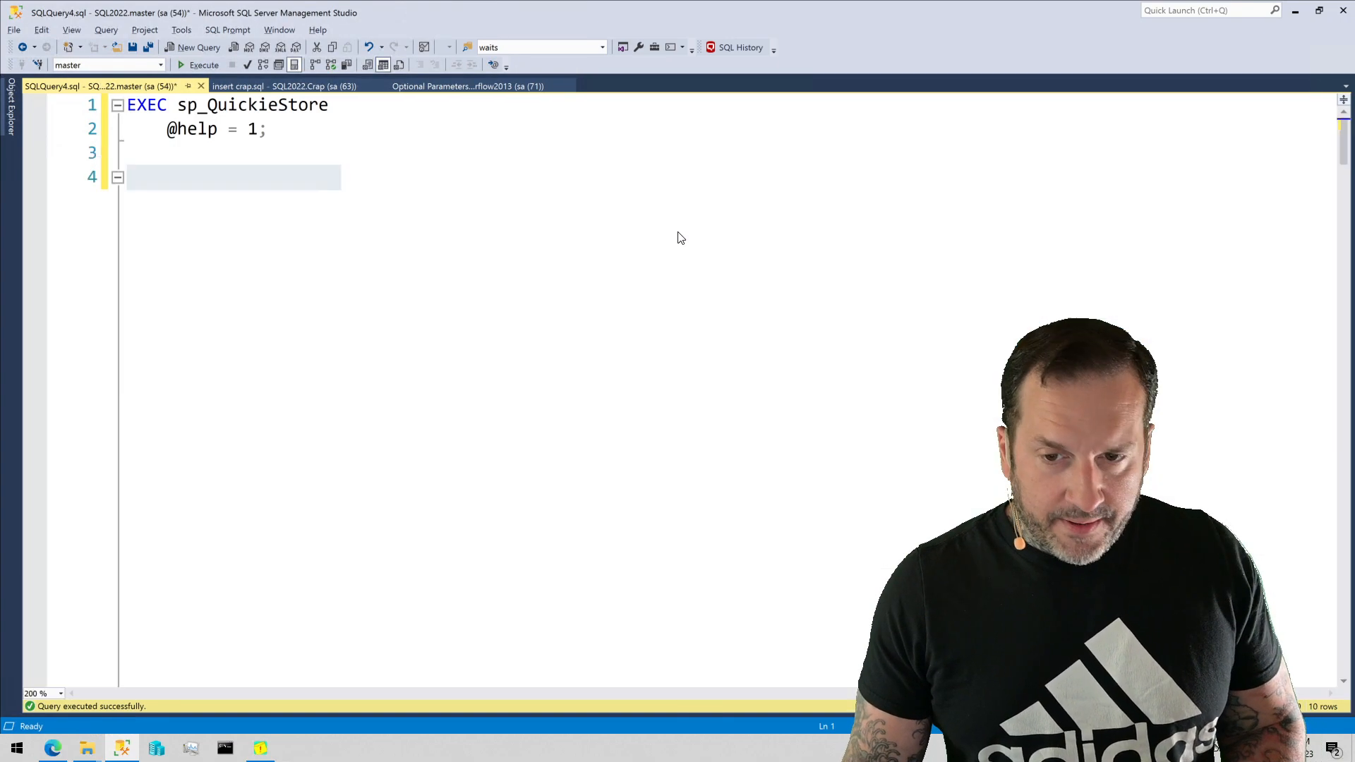
pyautogui.click(204, 65)
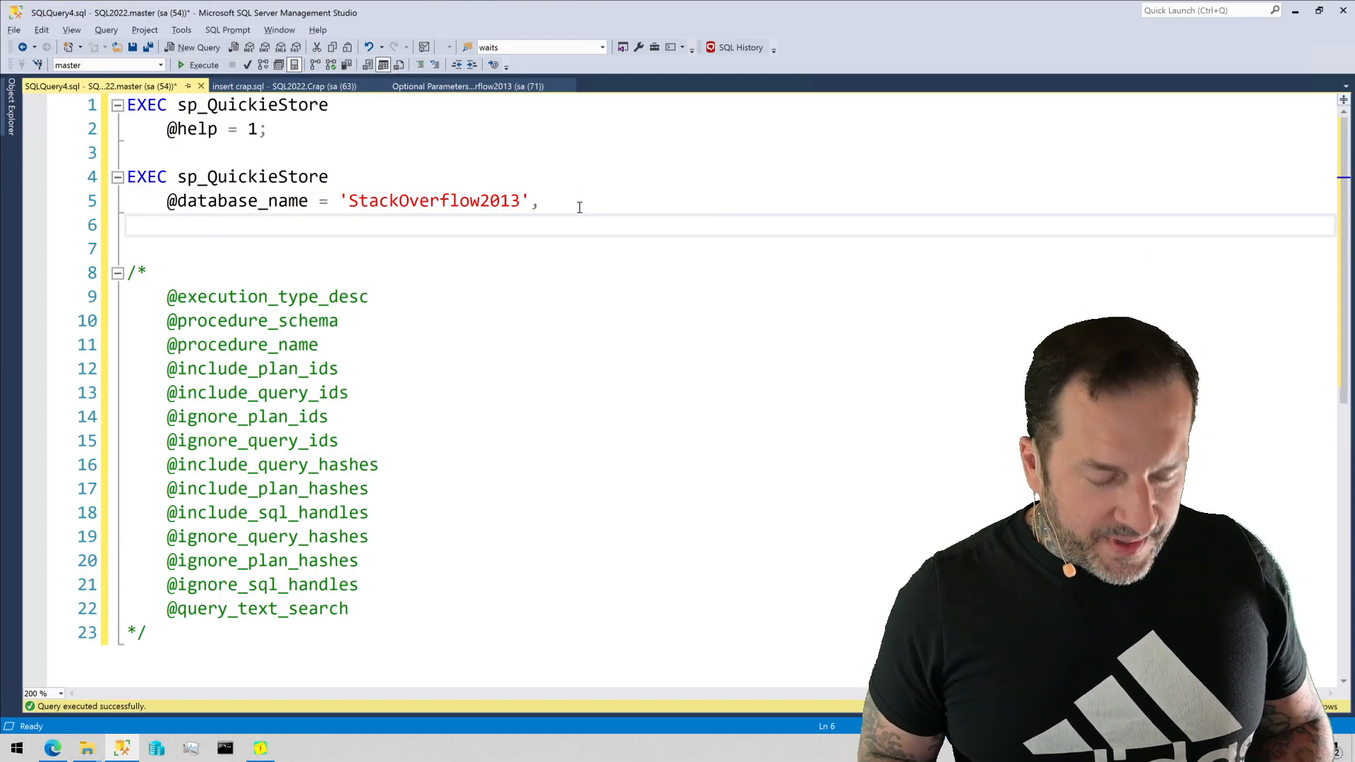
pyautogui.write('@')
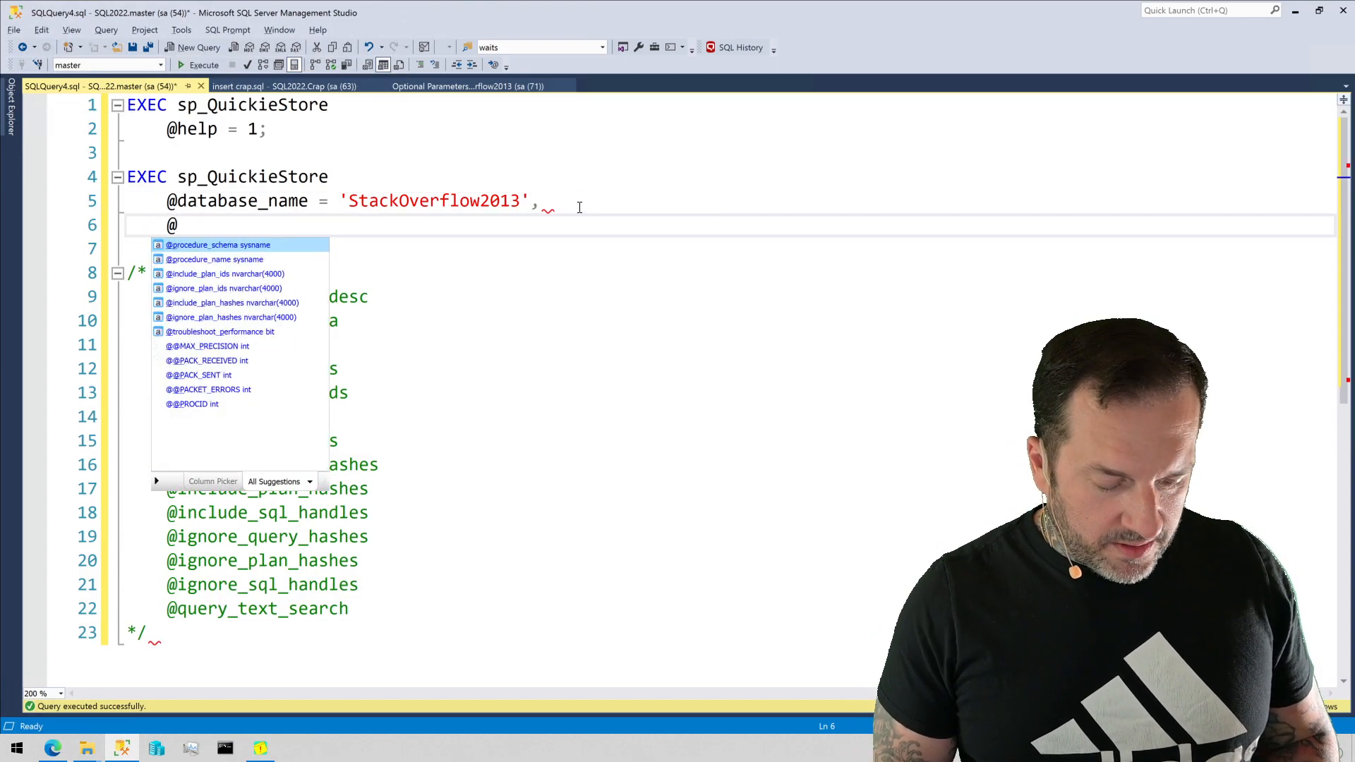
pyautogui.write('procedure_name')
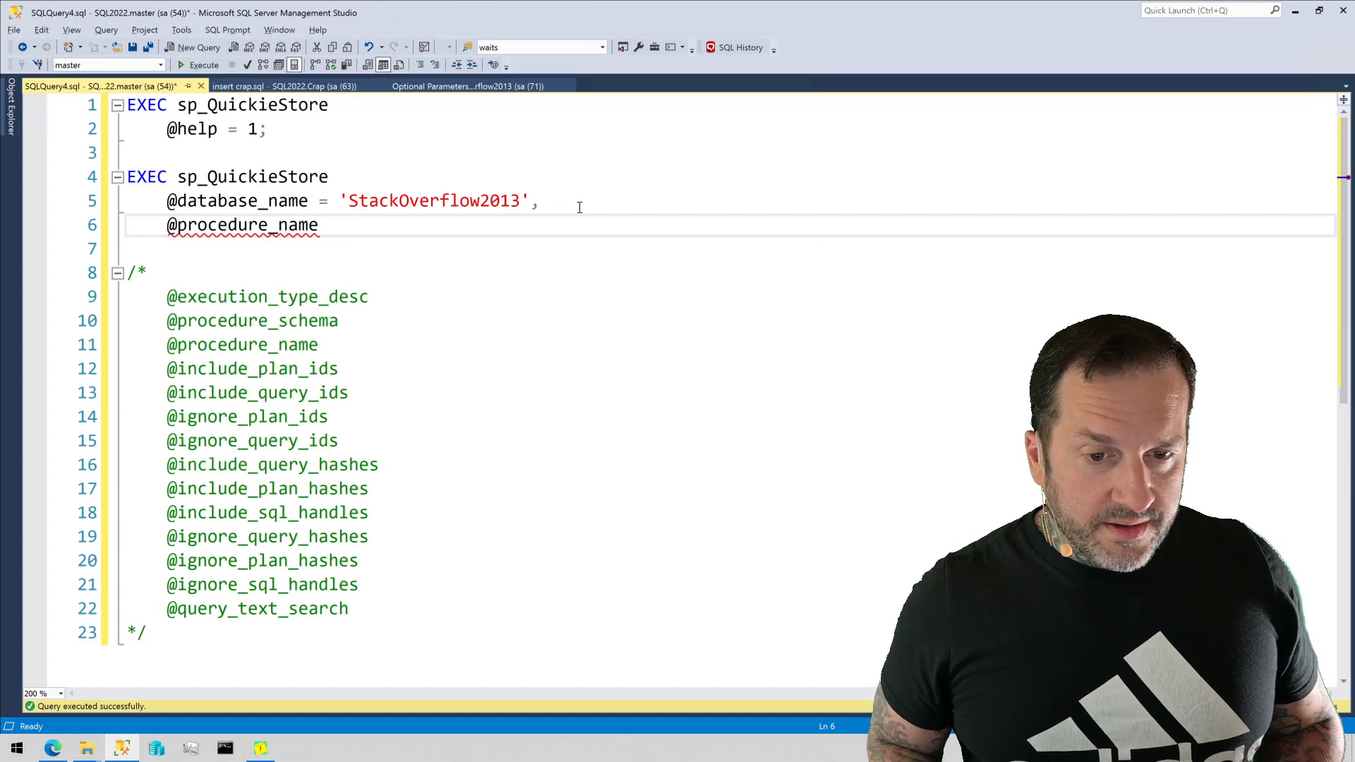
pyautogui.write("= ''")
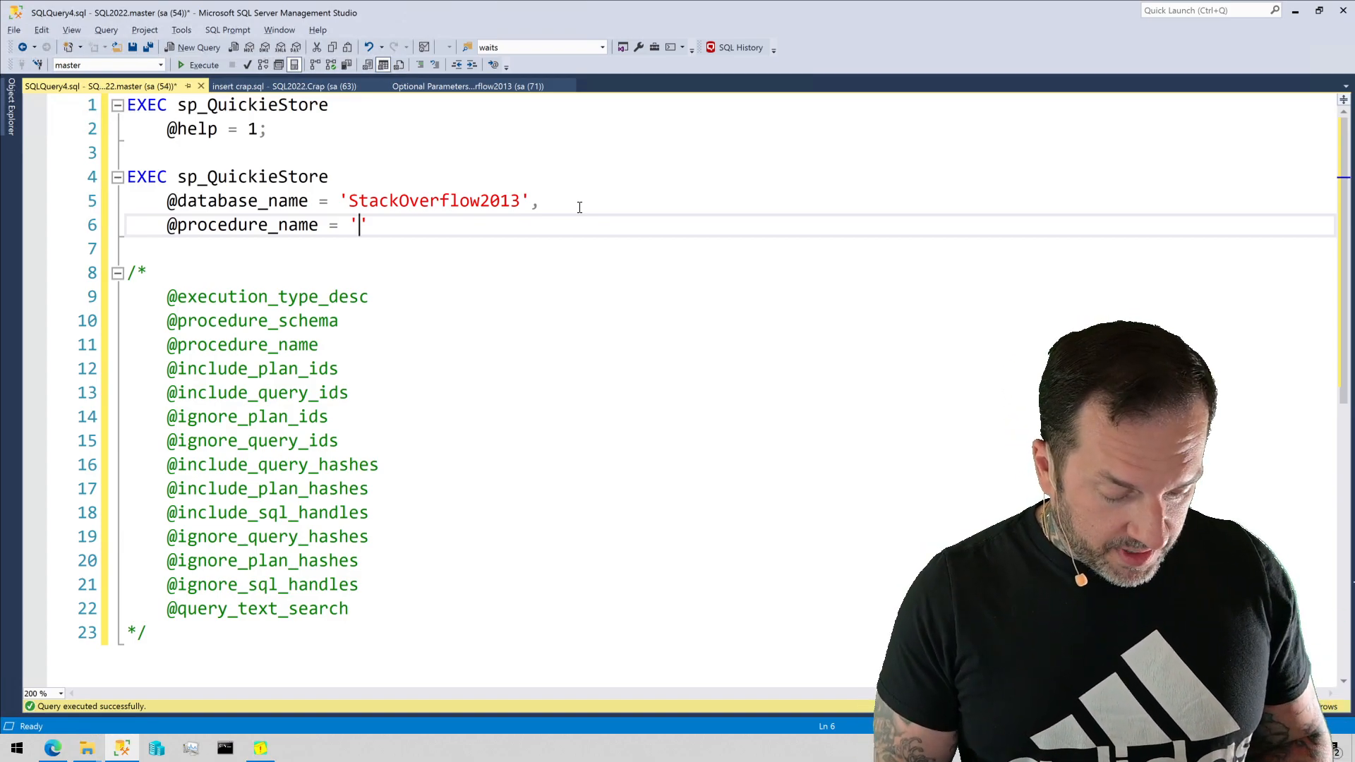
pyautogui.write('VoteSniffingh')
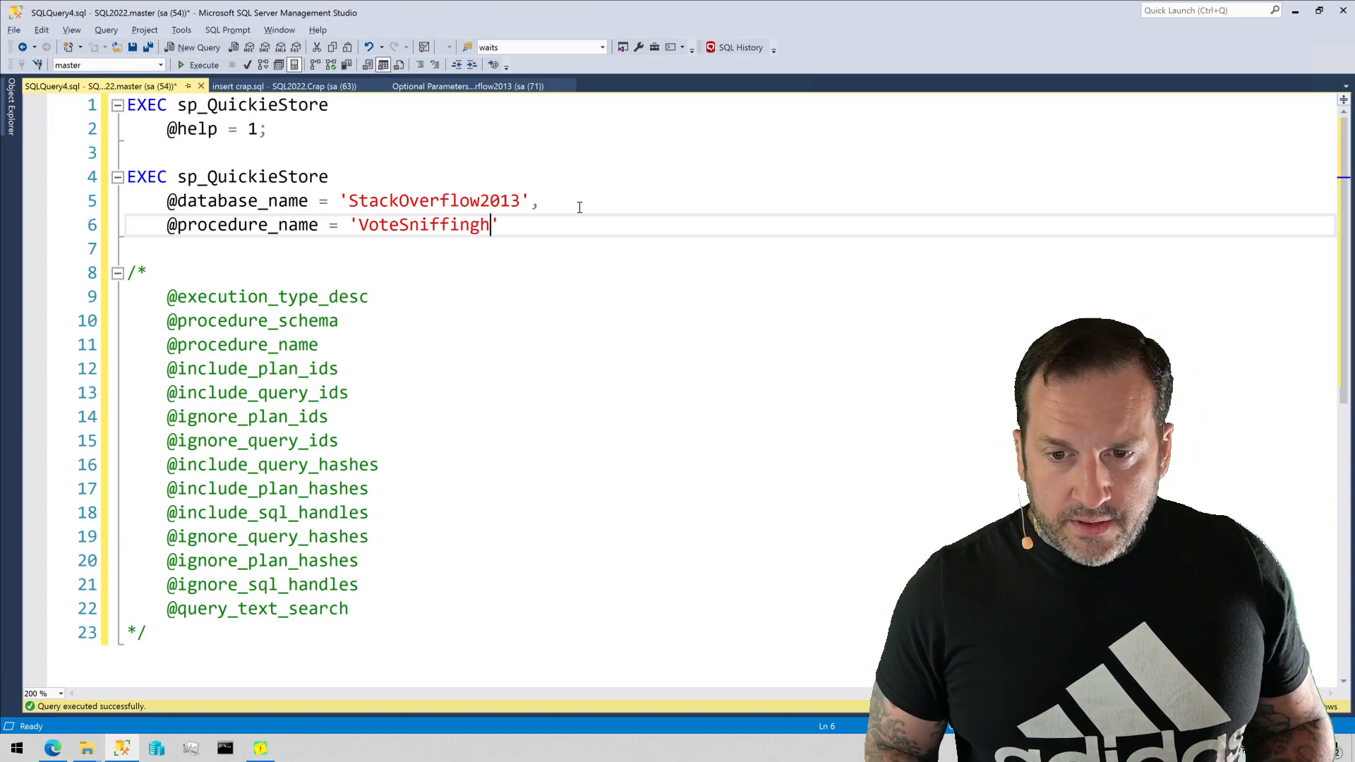
pyautogui.press('Backspace')
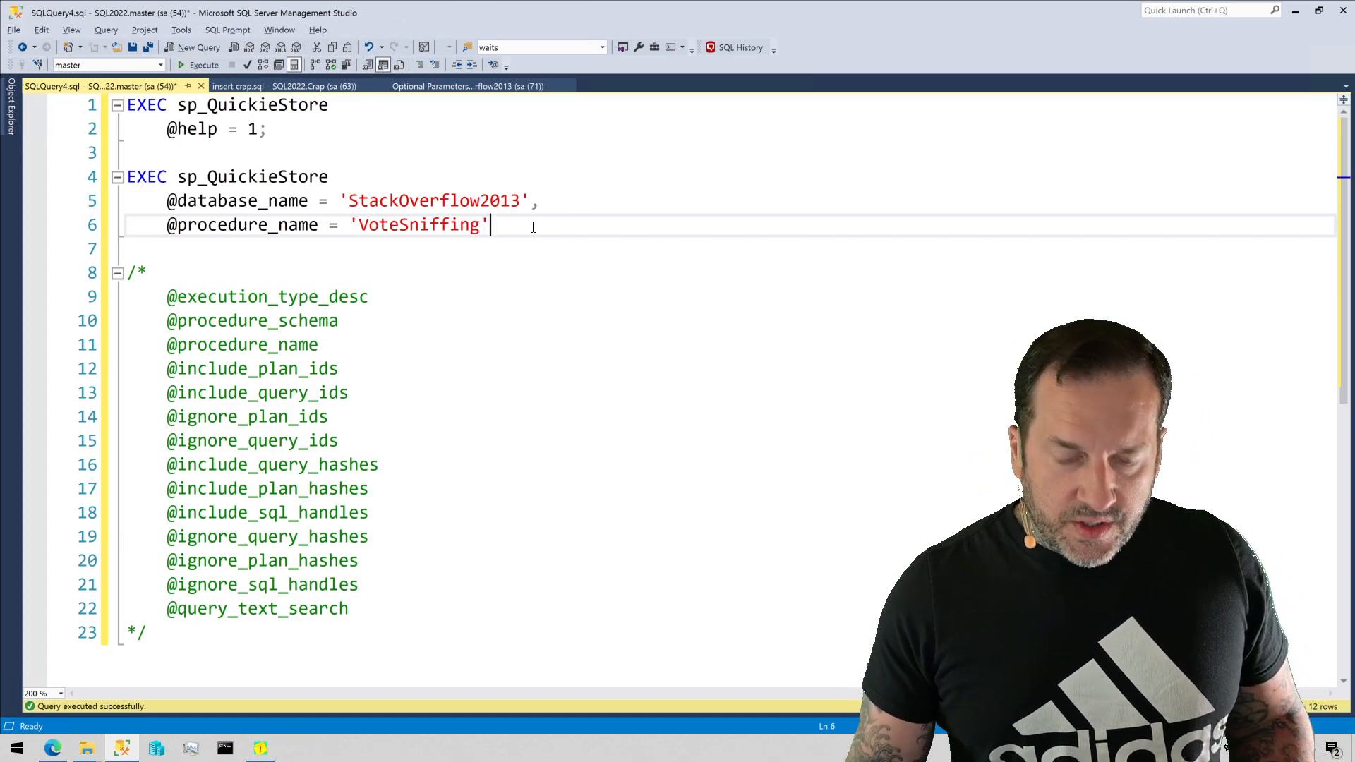
pyautogui.write(';')
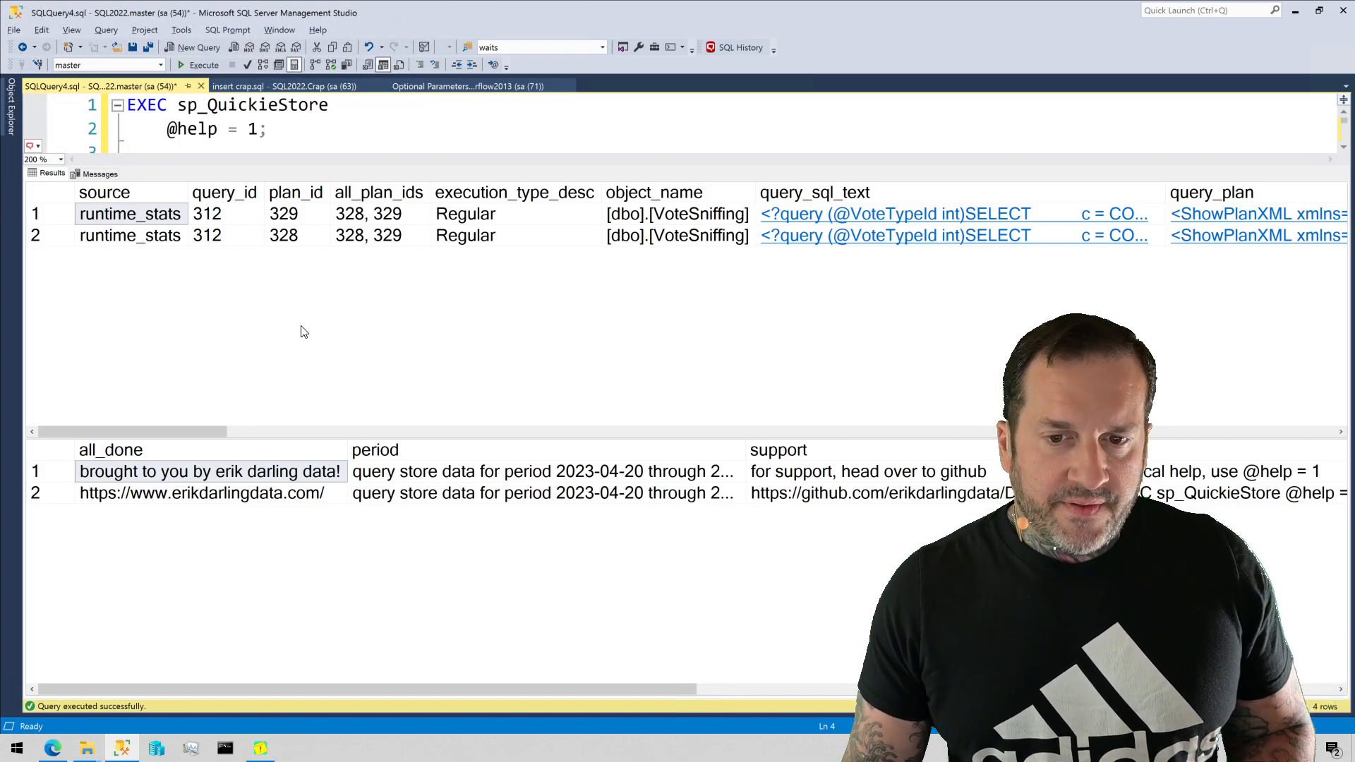
pyautogui.click(367, 213)
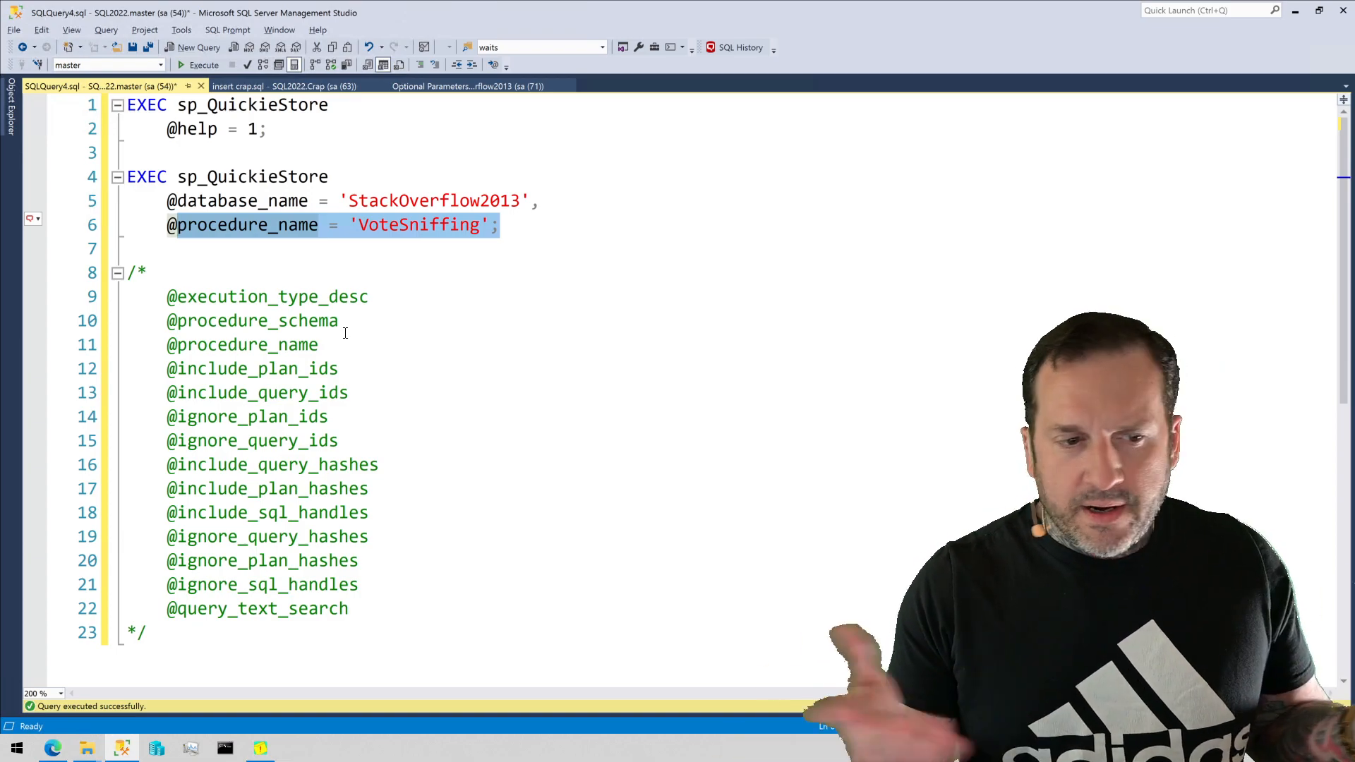
pyautogui.write('@include_plan_ids')
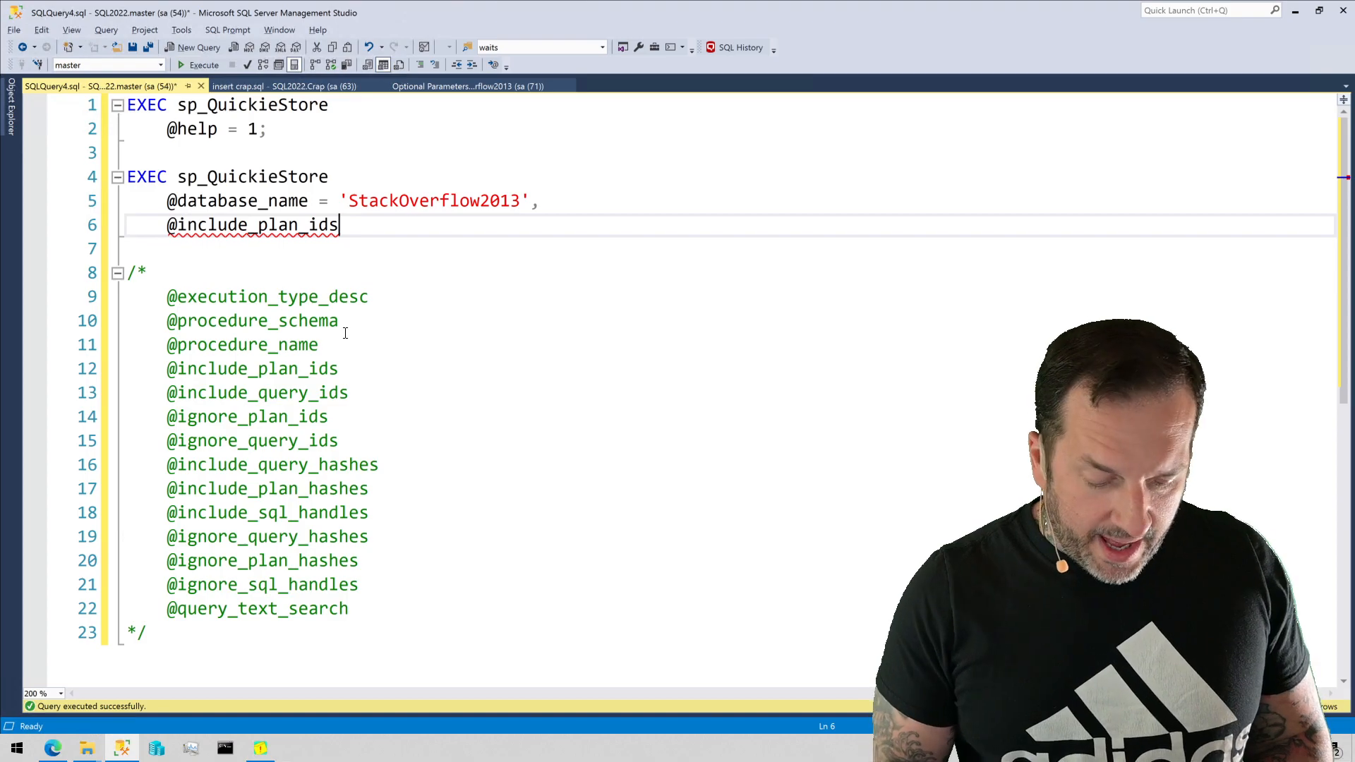
pyautogui.write("= ''")
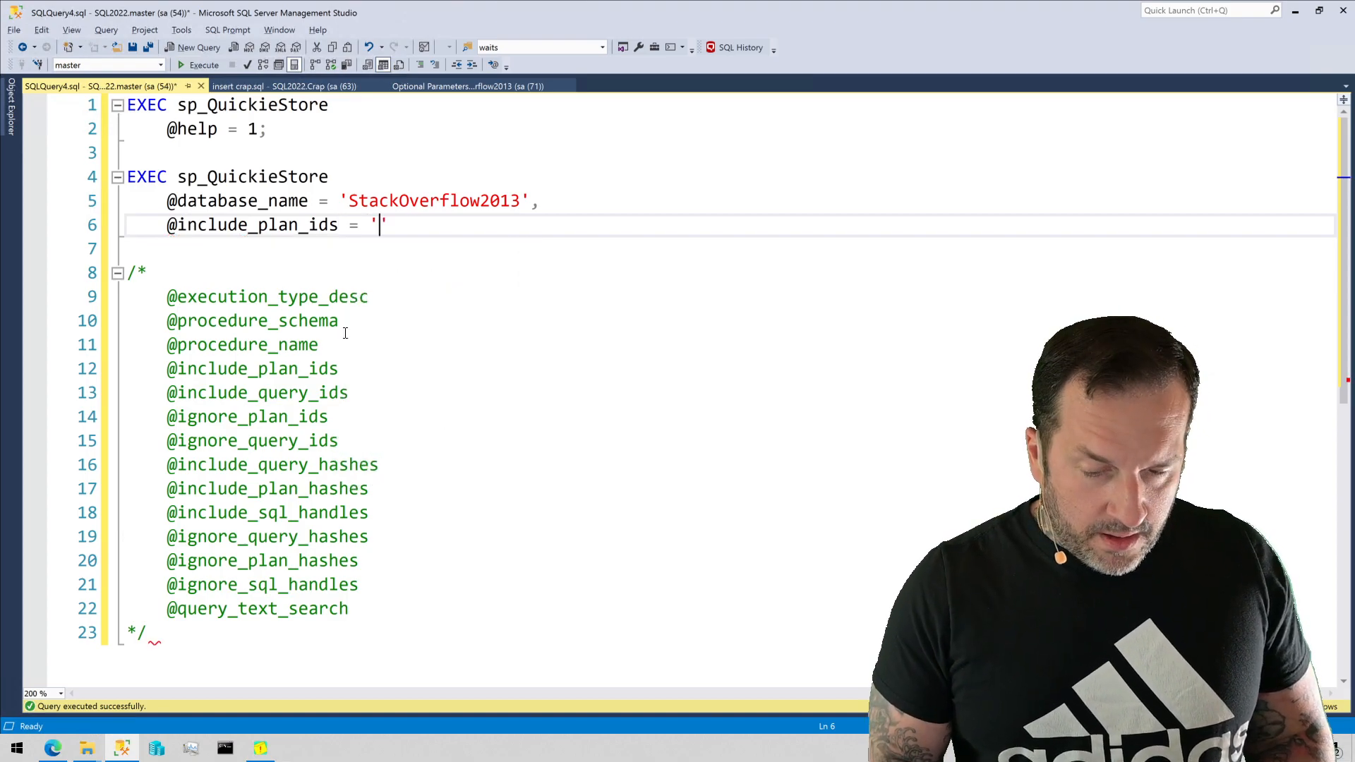
pyautogui.write('328, 329')
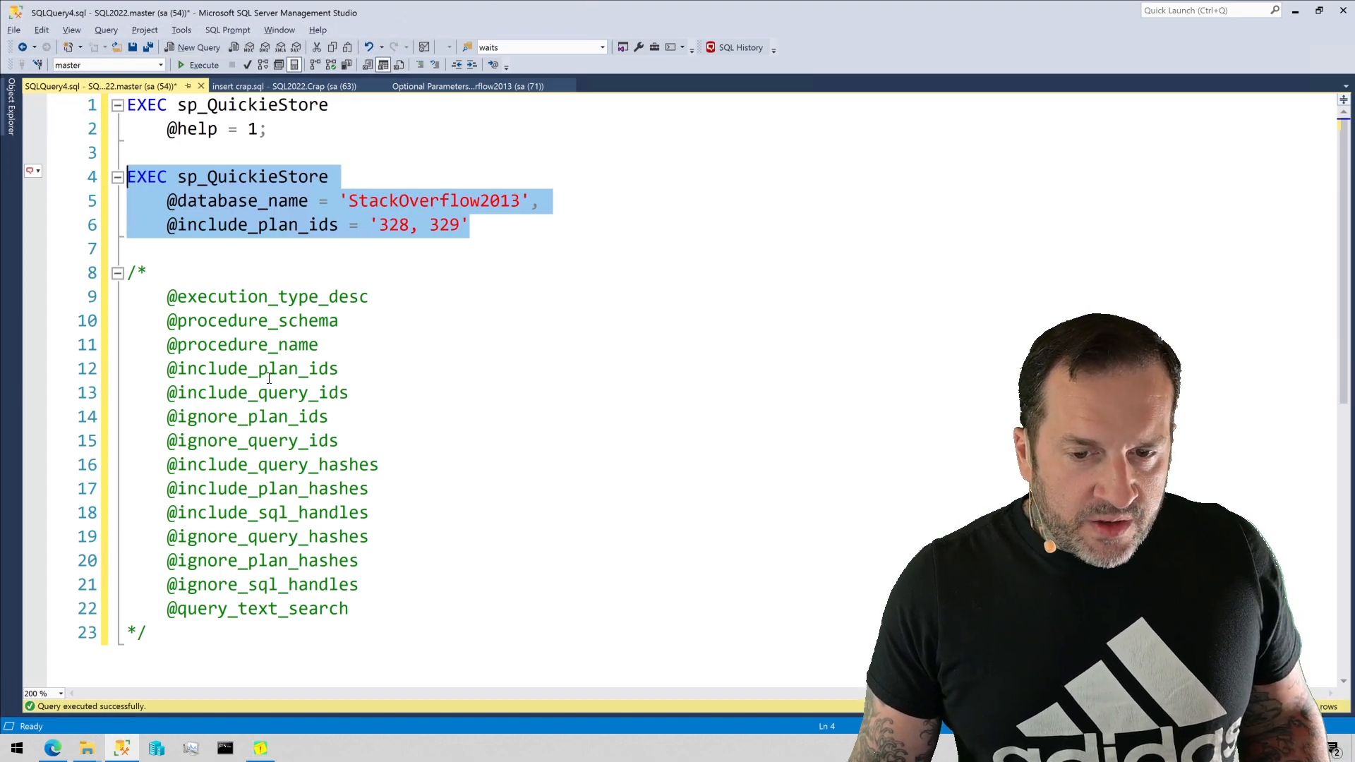
pyautogui.doubleClick(257, 392)
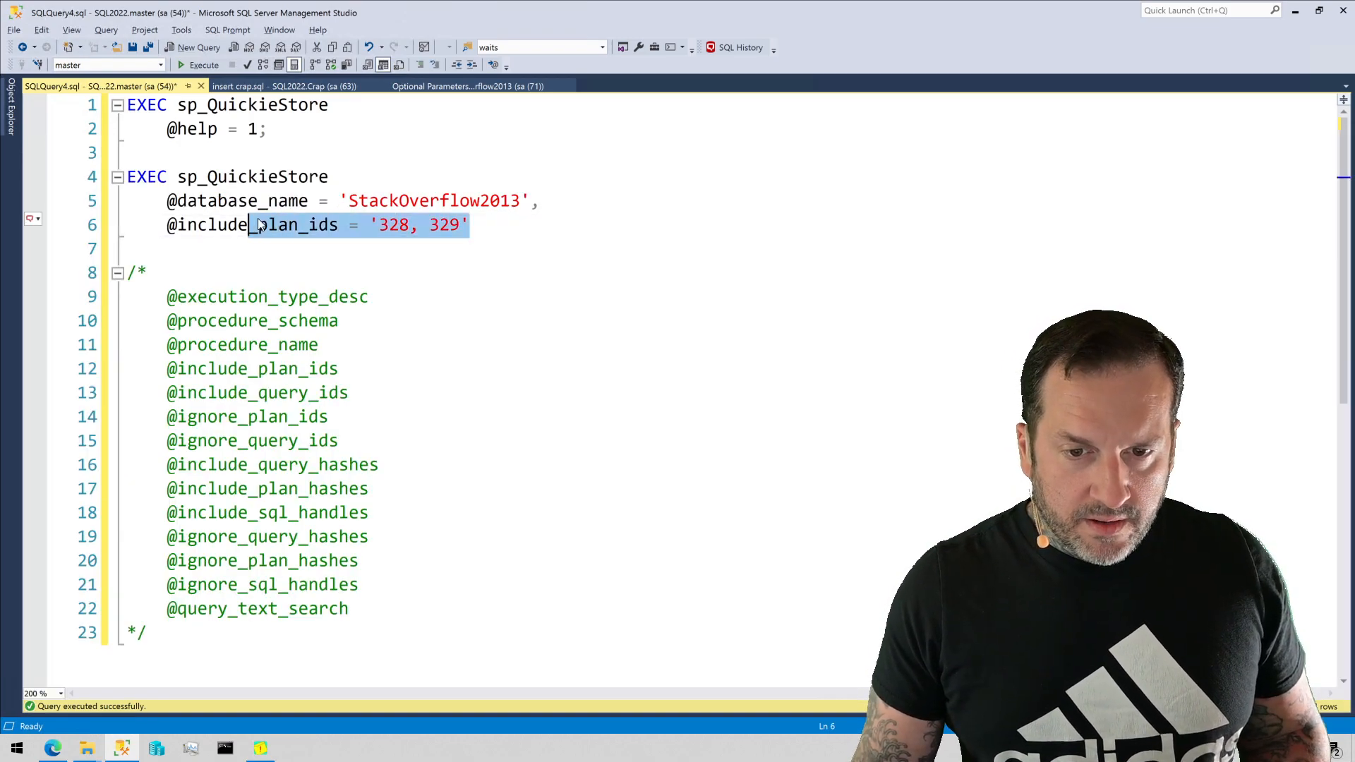
pyautogui.write('@include_query')
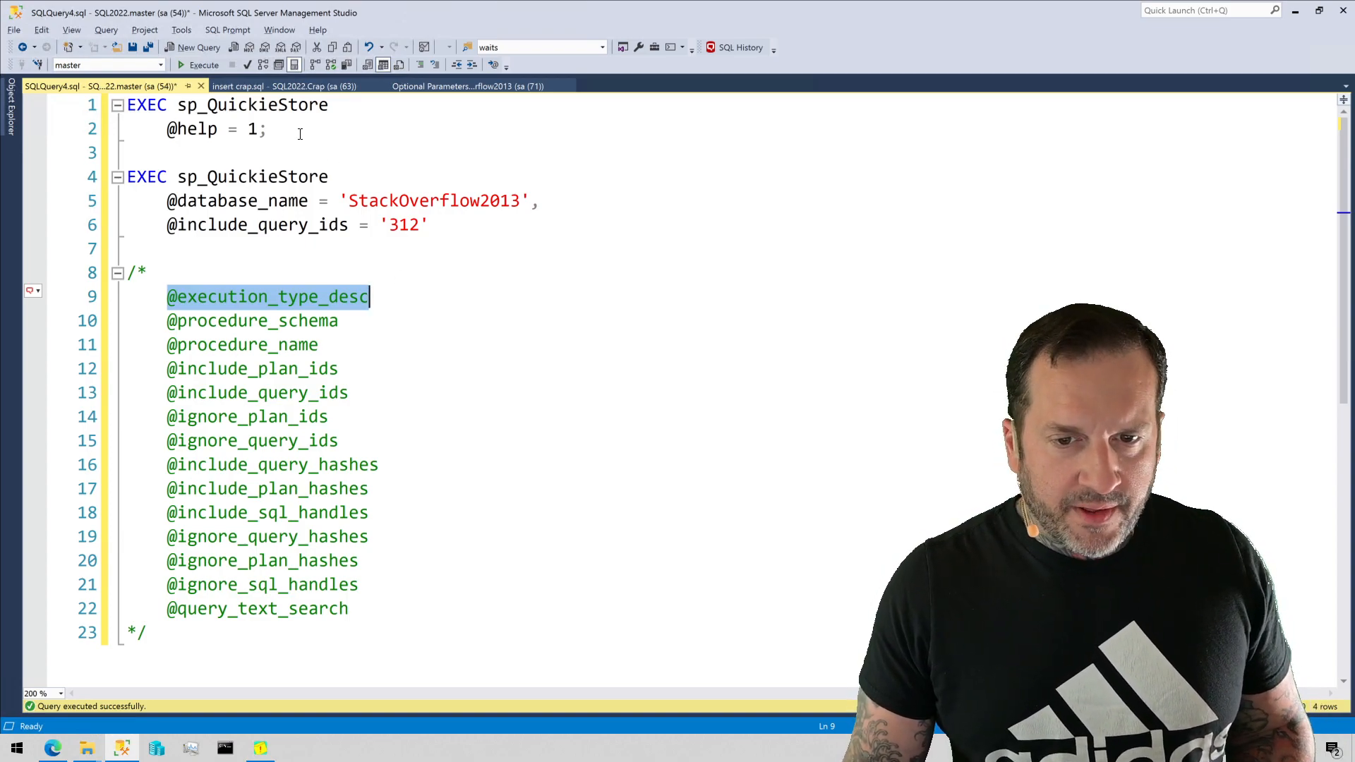
pyautogui.click(199, 64)
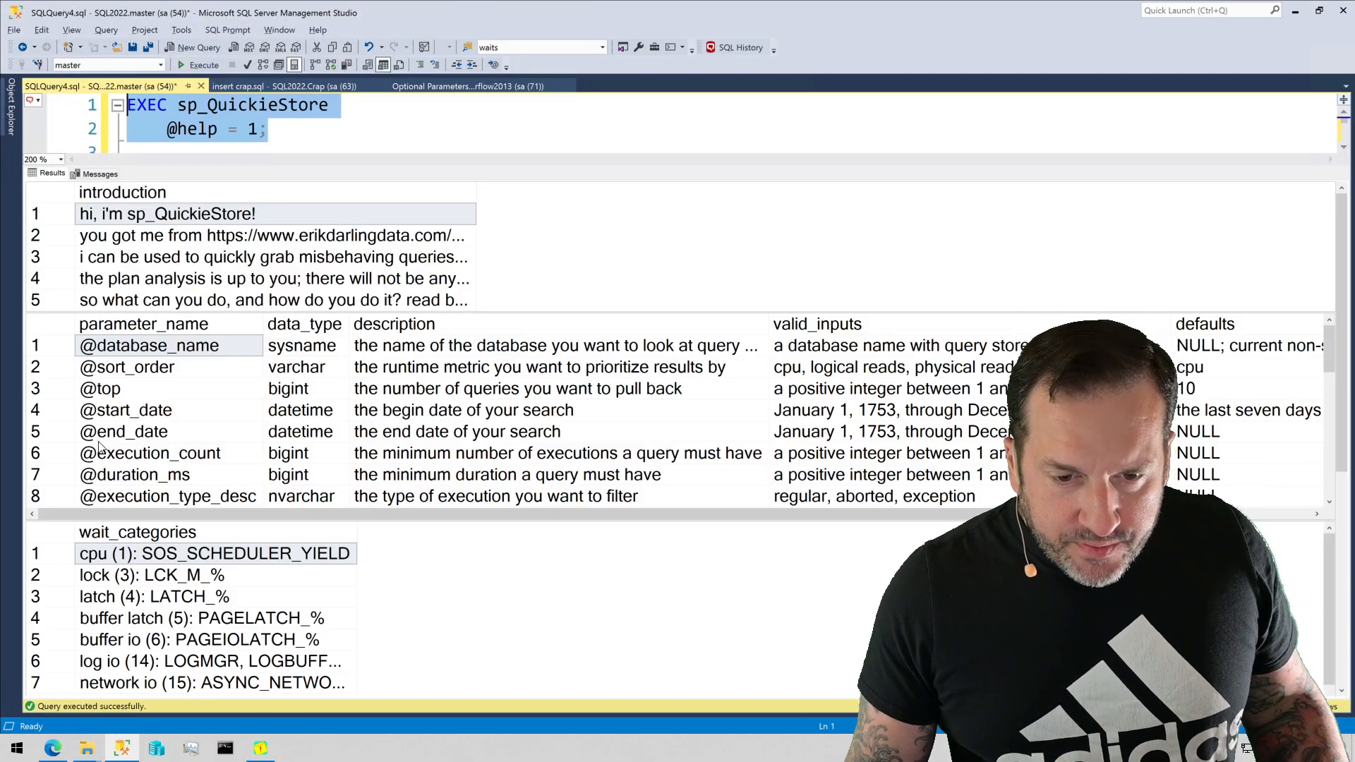
pyautogui.scroll(-3)
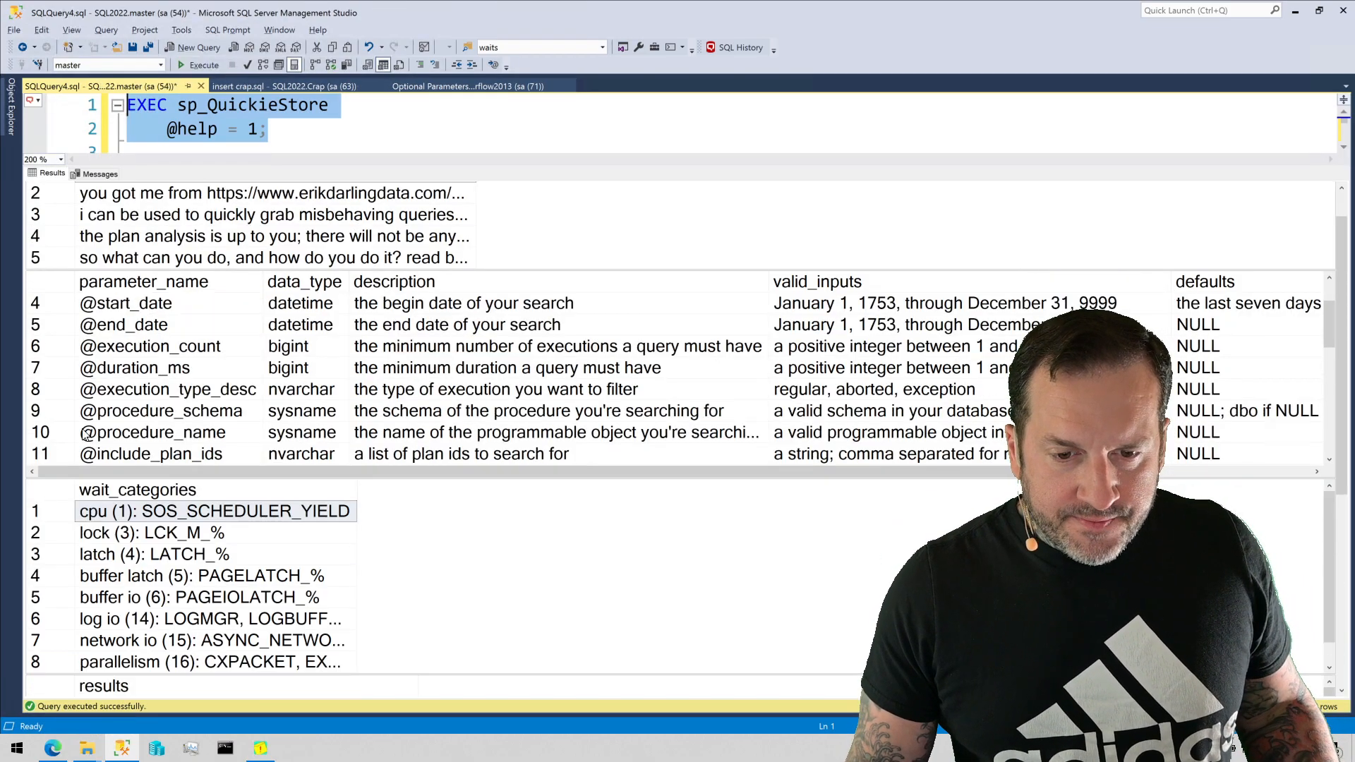
pyautogui.click(173, 389)
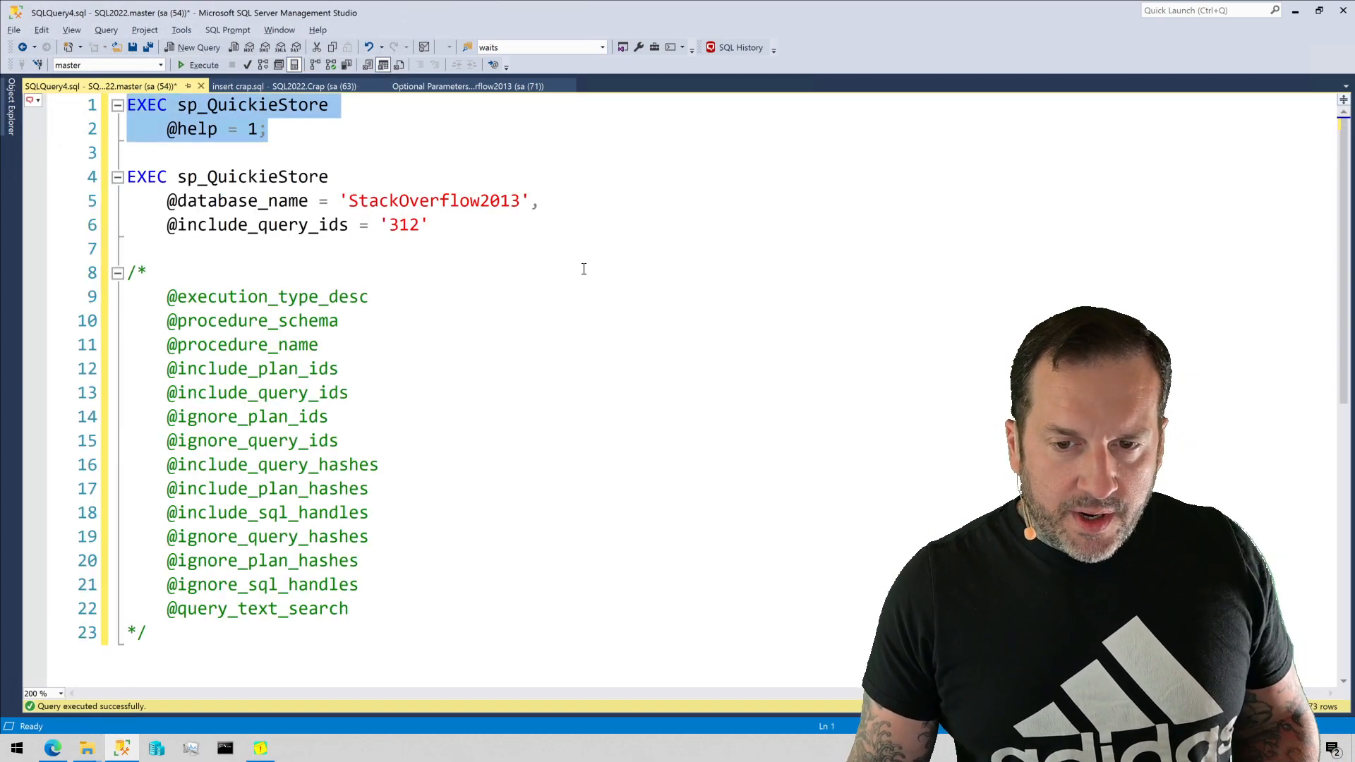
pyautogui.doubleClick(268, 296)
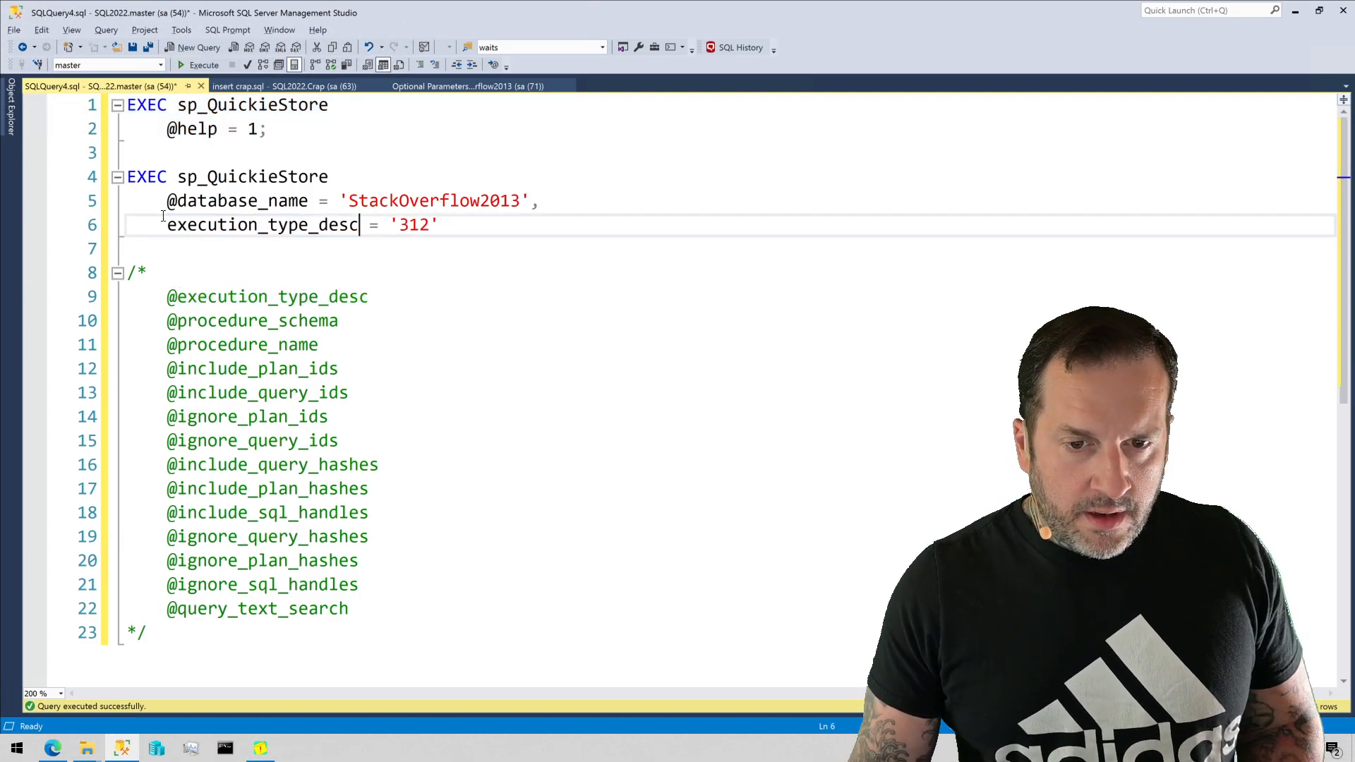
pyautogui.write('@')
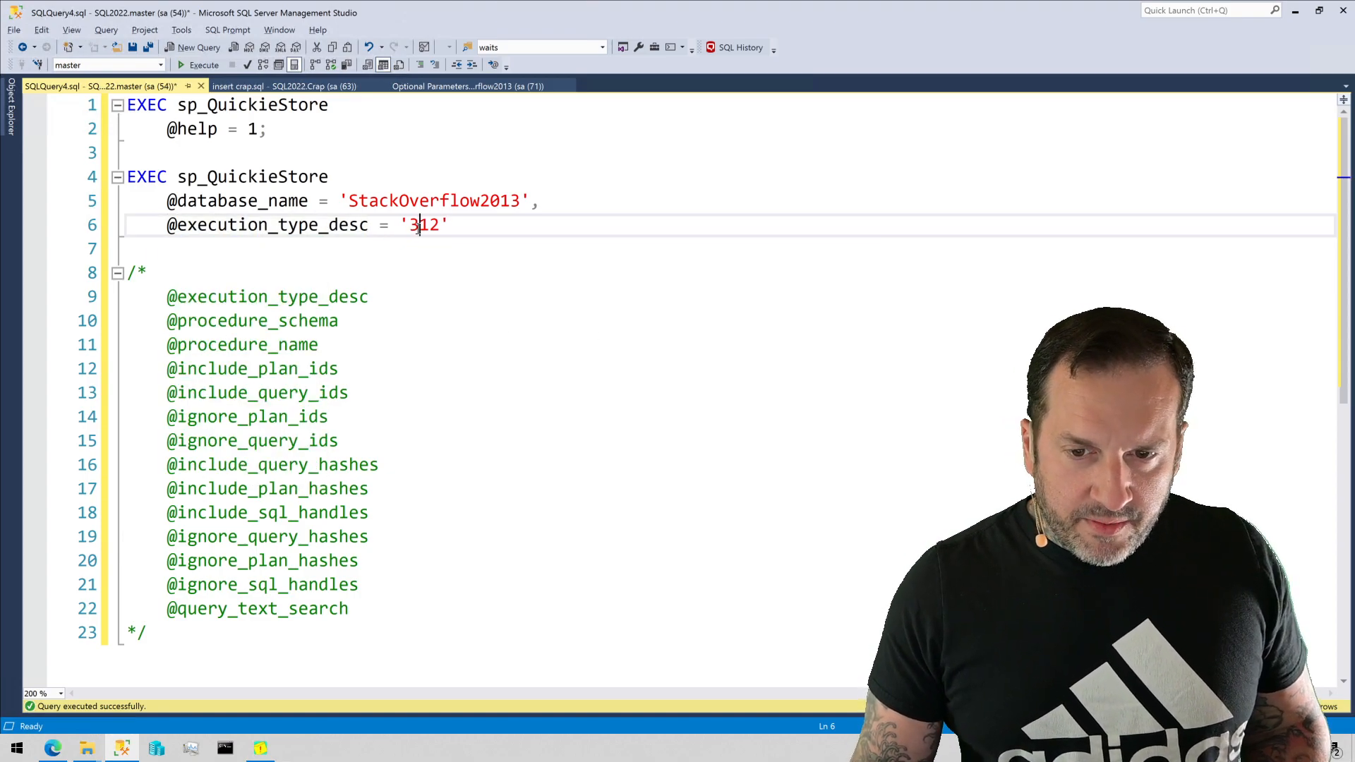
pyautogui.write('aborted')
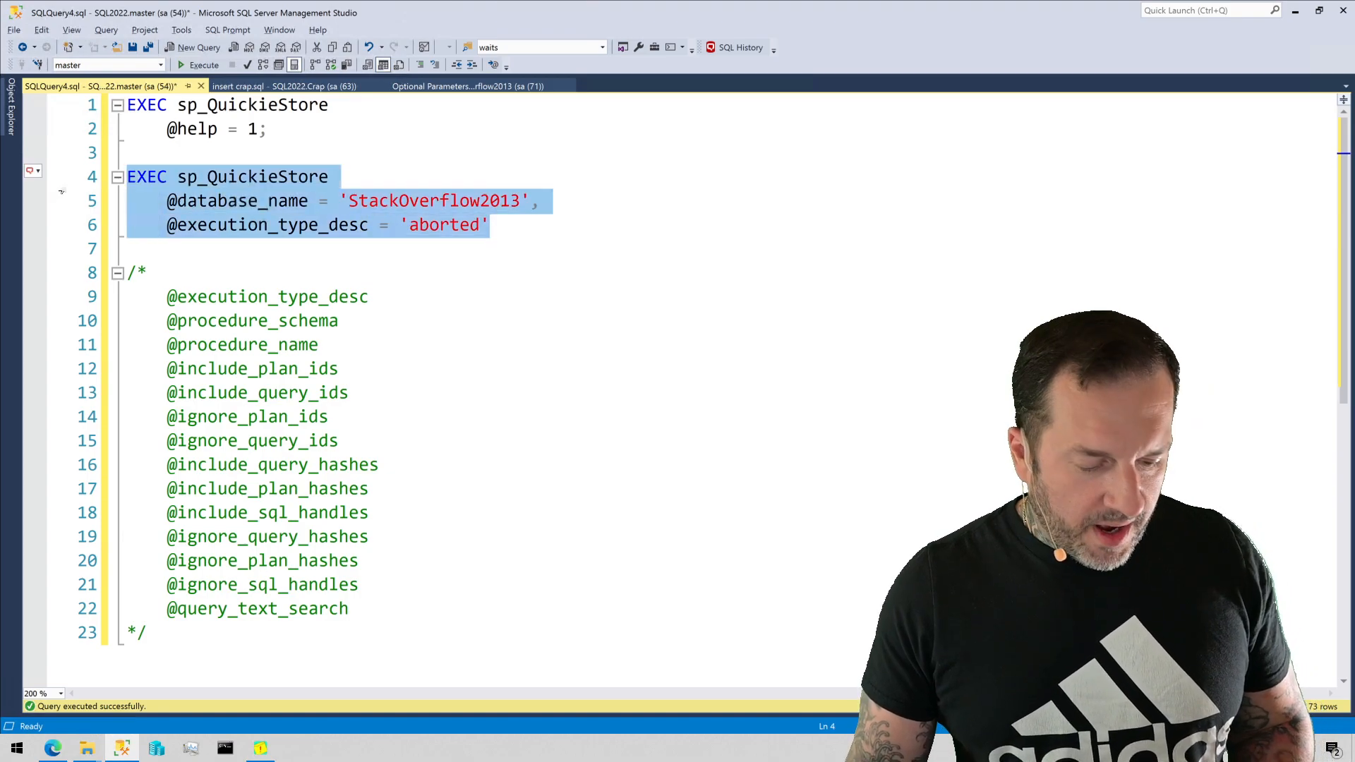
# - Run the aborted-execution call, then select the commented optional parameter list
pyautogui.click(204, 65)
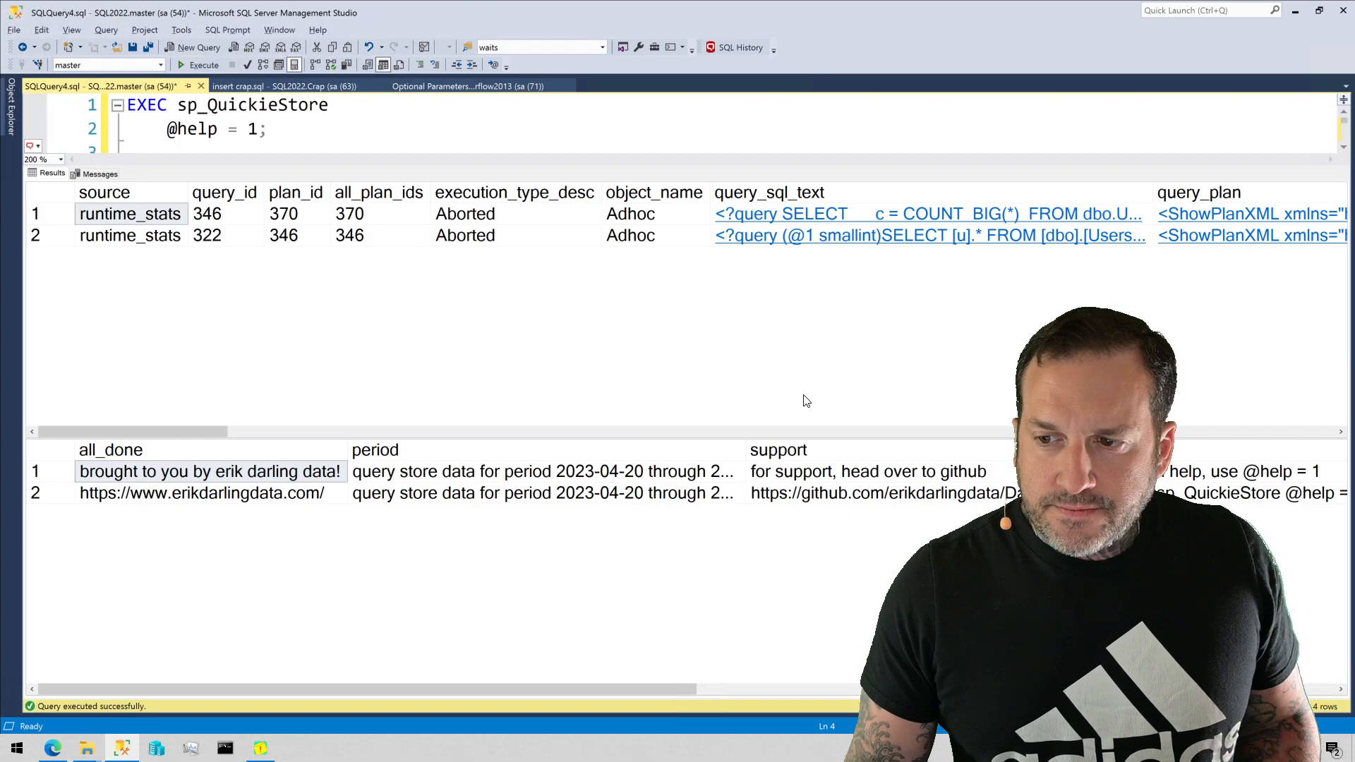
pyautogui.moveTo(555, 320)
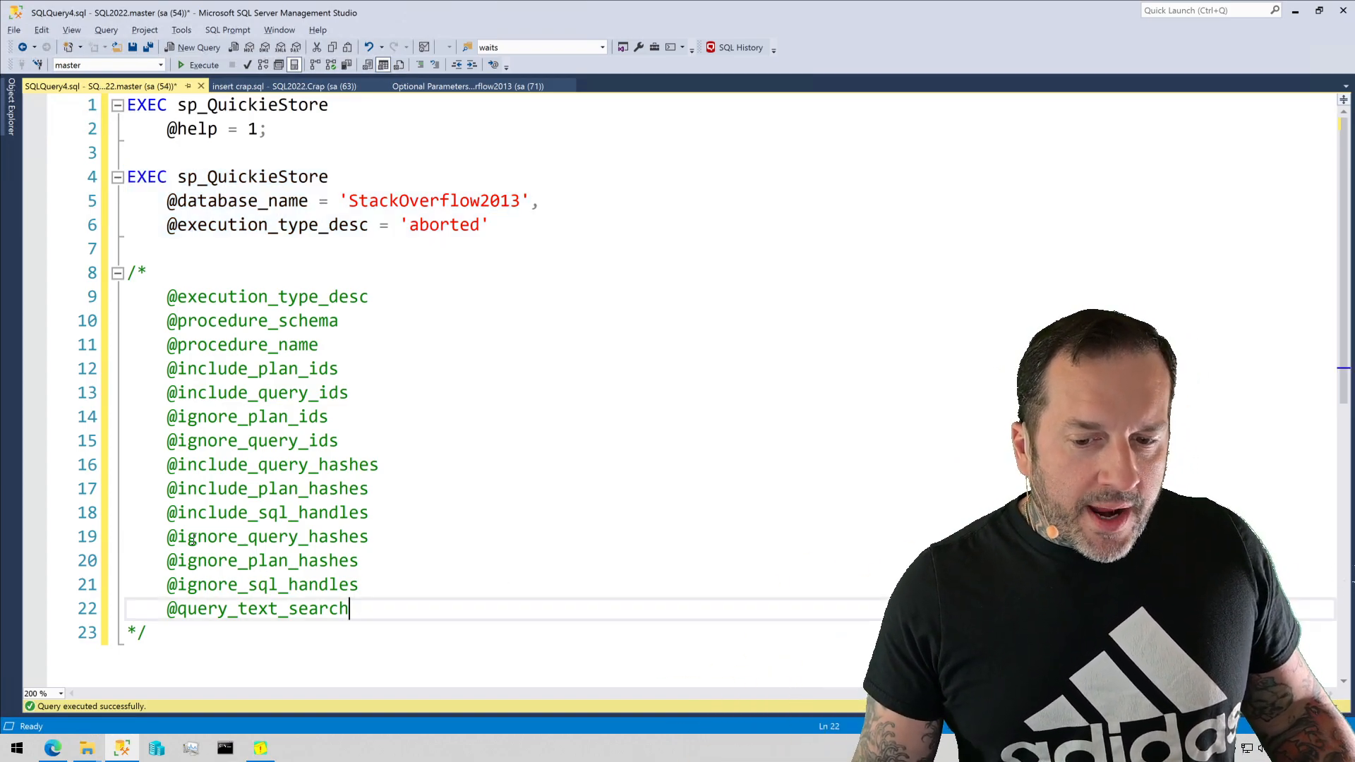
pyautogui.moveTo(348, 608); pyautogui.dragTo(166, 296)
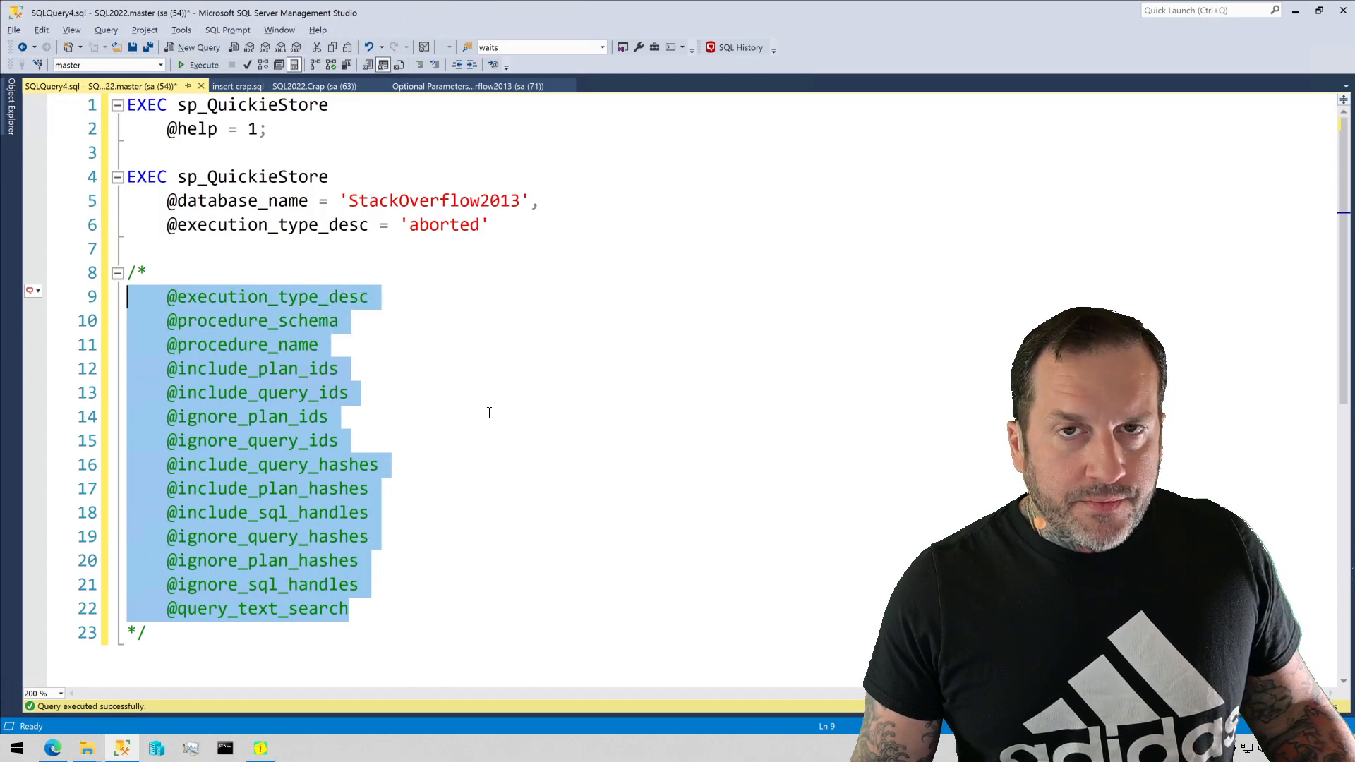